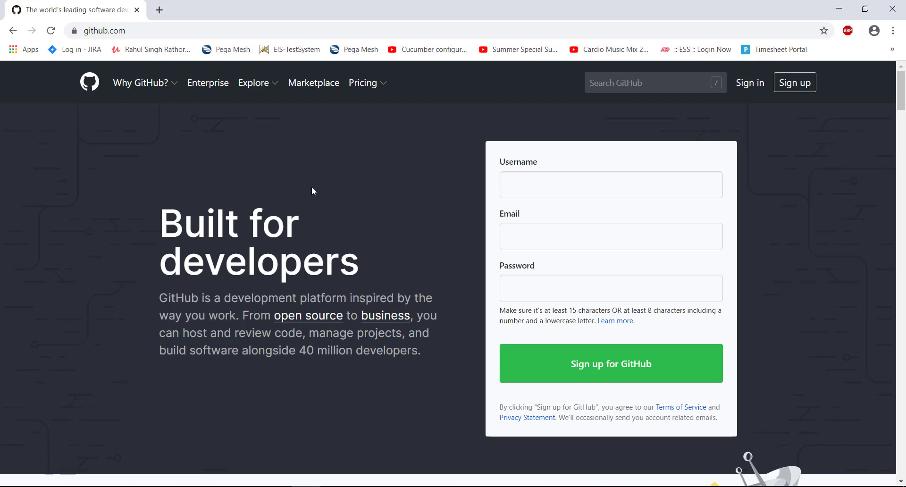
Sign in to the GitHub account and land on the personal dashboard.
{"action": "left_click", "coordinate": [750, 82]}
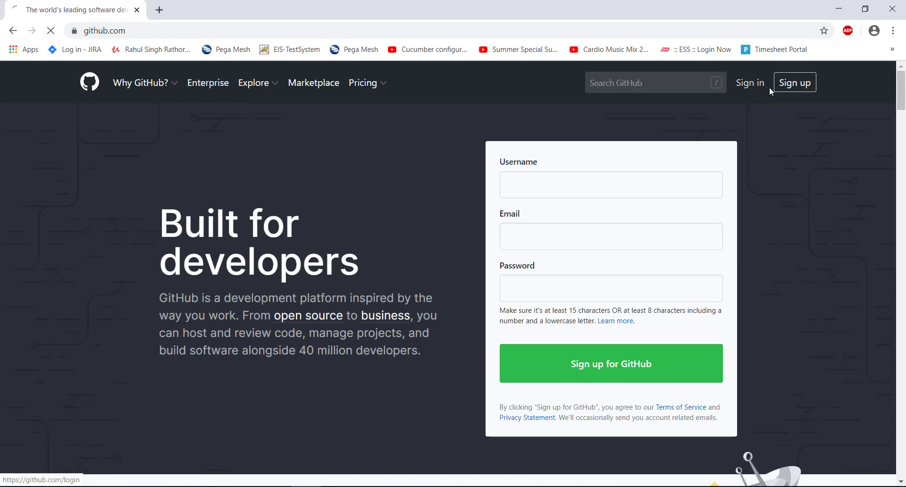
{"action": "left_click", "coordinate": [750, 82]}
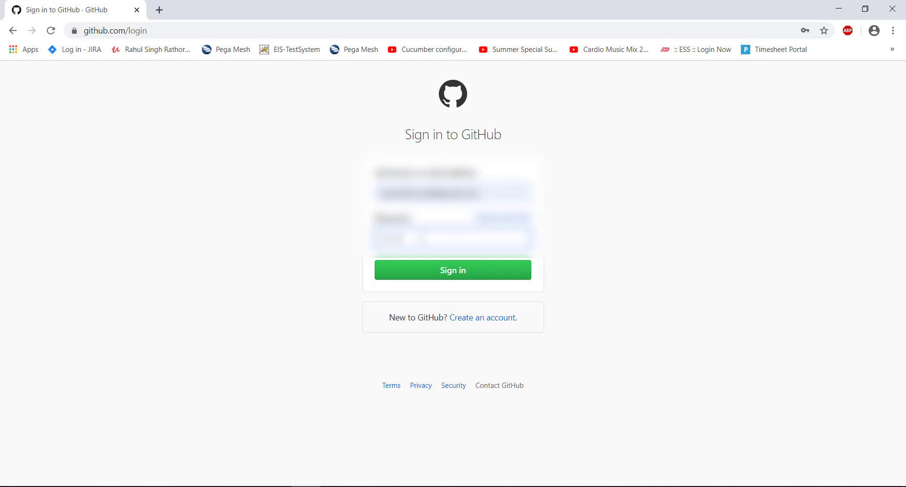
{"action": "left_click", "coordinate": [453, 270]}
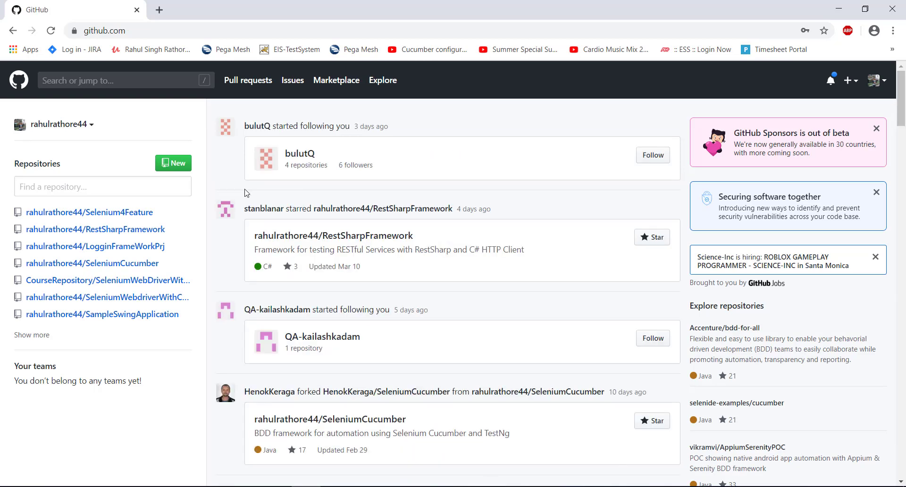
Begin a new repository and name it TestRepo.
{"action": "left_click", "coordinate": [172, 163]}
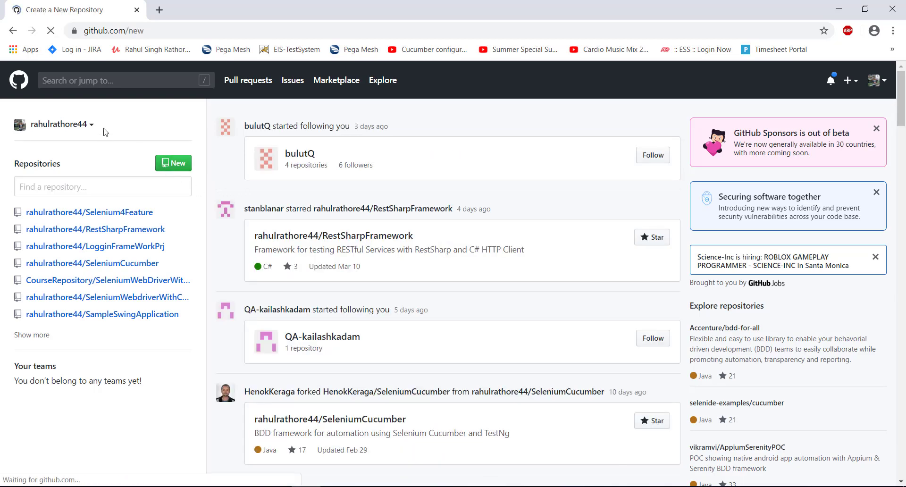
{"action": "left_click", "coordinate": [173, 164]}
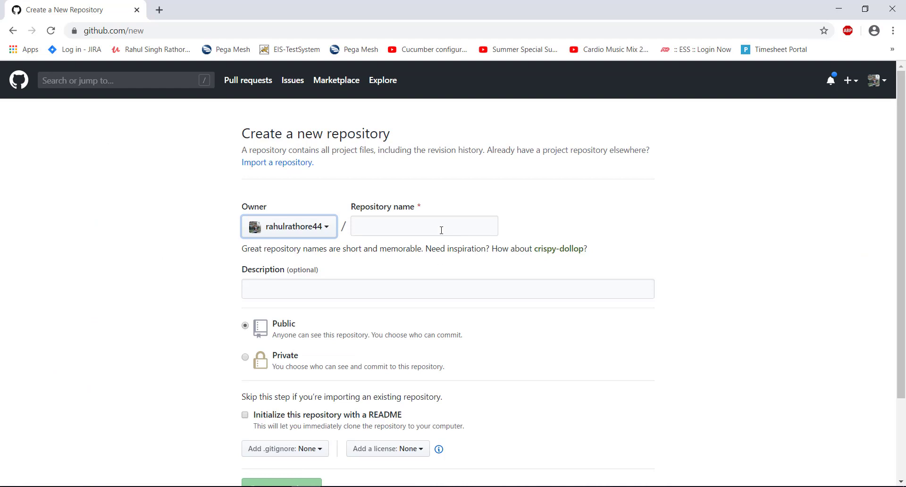
{"action": "left_click", "coordinate": [423, 225]}
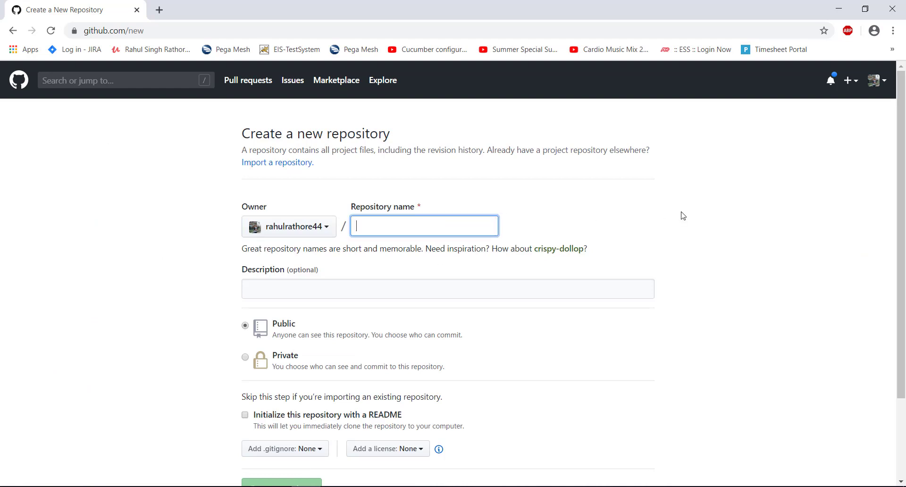
{"action": "type", "text": "Test"}
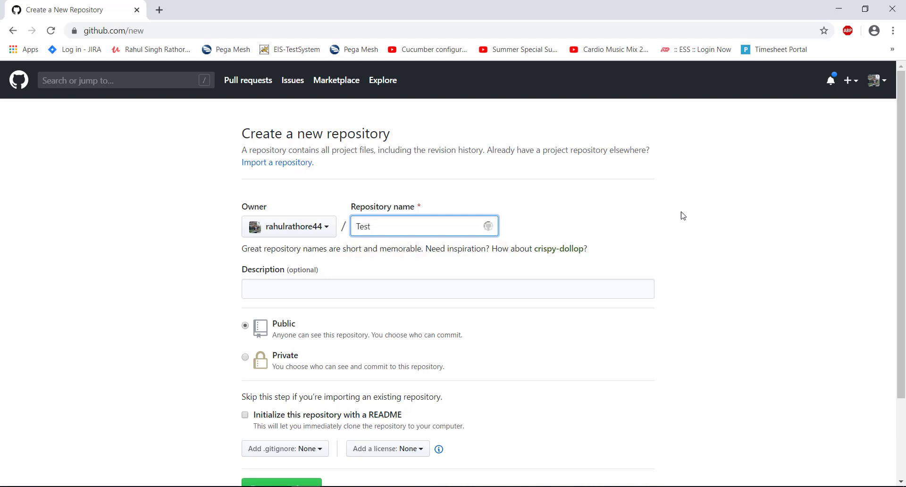
{"action": "type", "text": "Repo"}
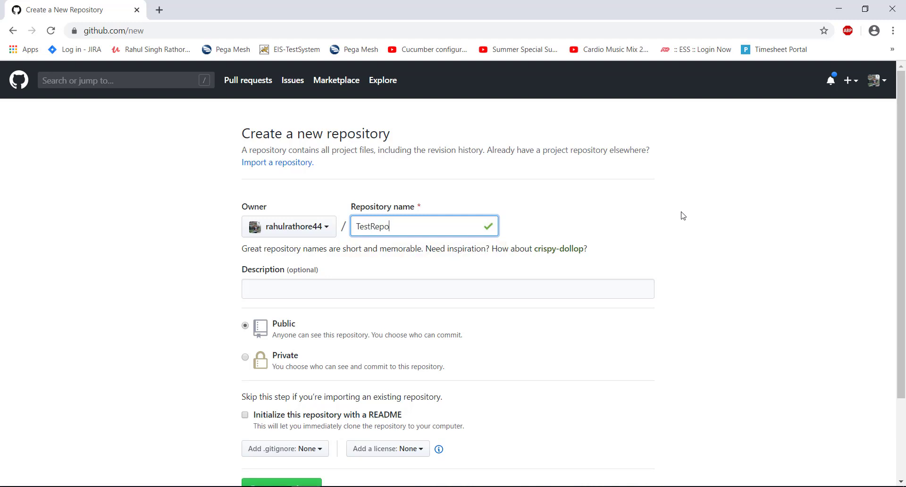
Enter the description 'TestRepo for teaching'.
{"action": "left_click", "coordinate": [447, 289]}
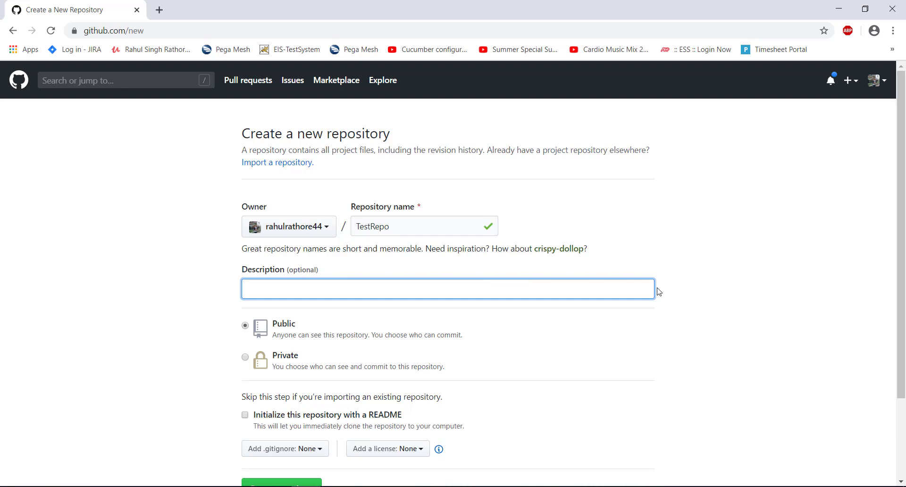
{"action": "type", "text": "TestRepo for t"}
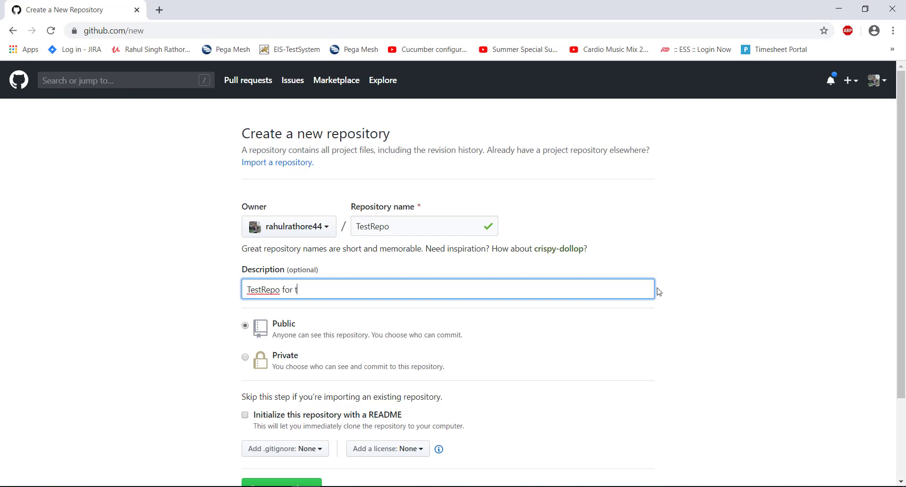
{"action": "type", "text": "eaching"}
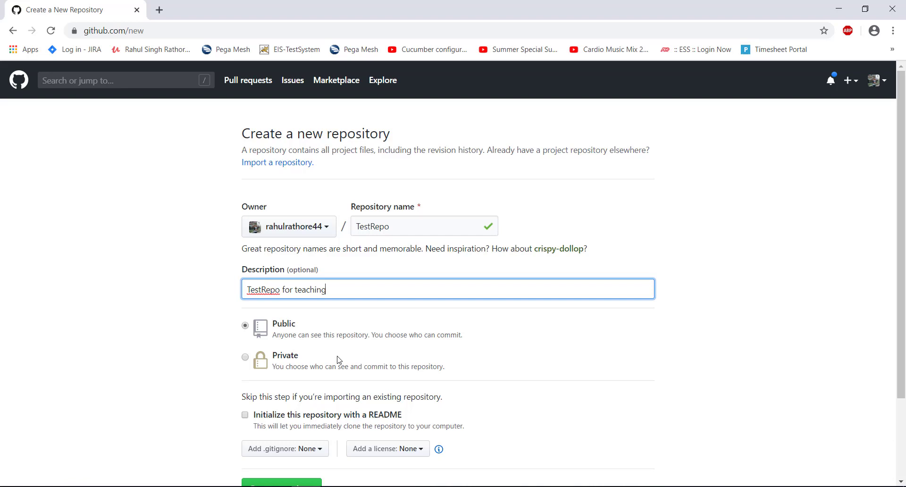
Include a README and the C .gitignore template, then submit repository creation.
{"action": "scroll", "scroll_direction": "down", "scroll_amount": 3}
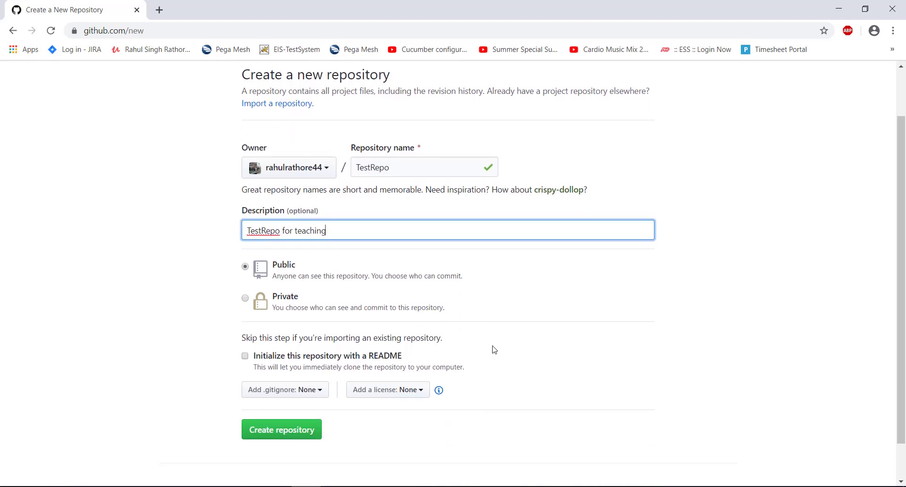
{"action": "mouse_move", "coordinate": [253, 363]}
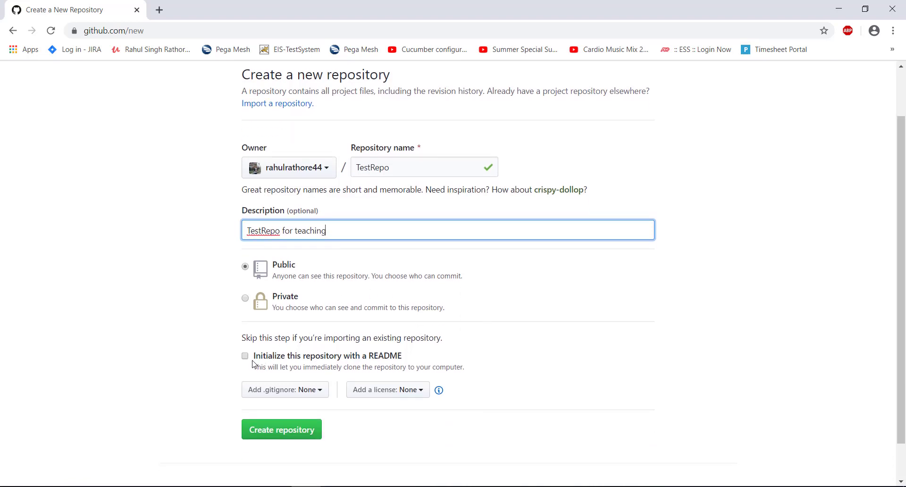
{"action": "left_click", "coordinate": [245, 354]}
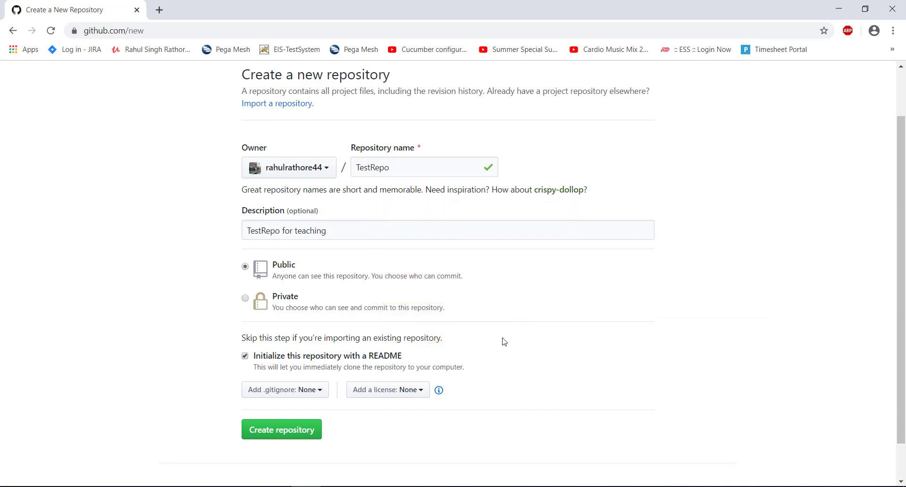
{"action": "mouse_move", "coordinate": [257, 407]}
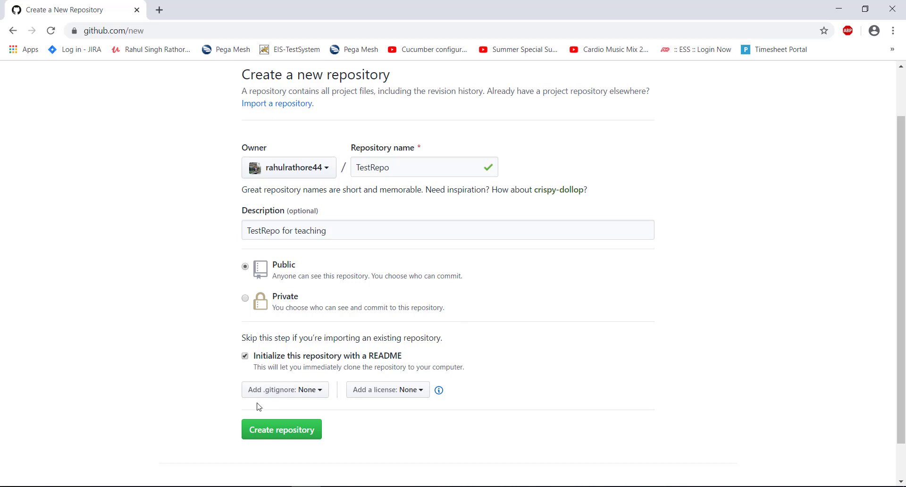
{"action": "left_click", "coordinate": [285, 390]}
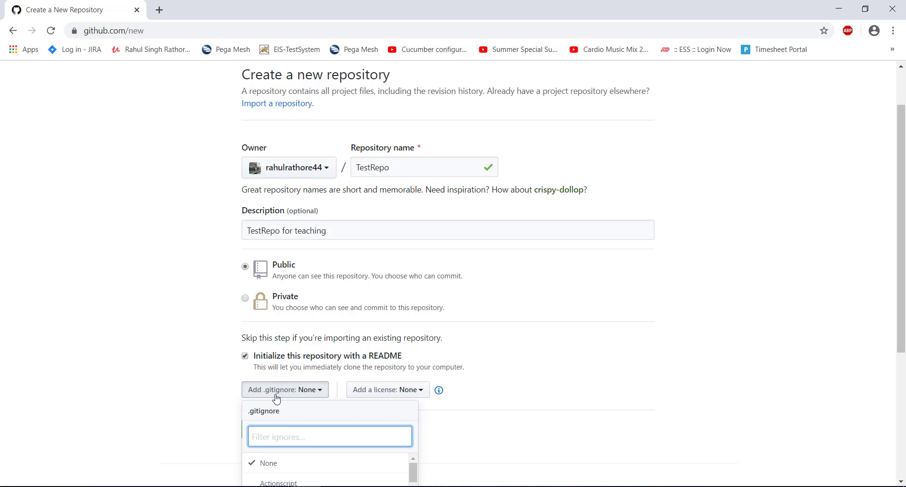
{"action": "type", "text": "c"}
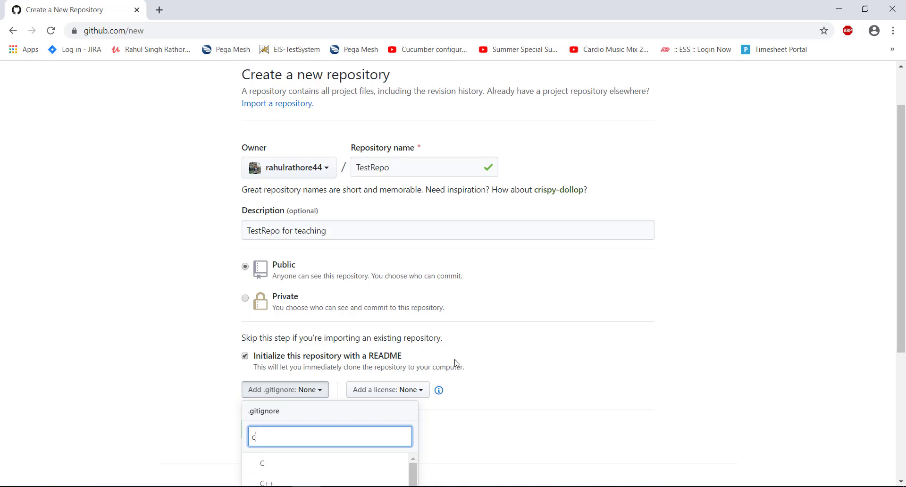
{"action": "left_click", "coordinate": [261, 463]}
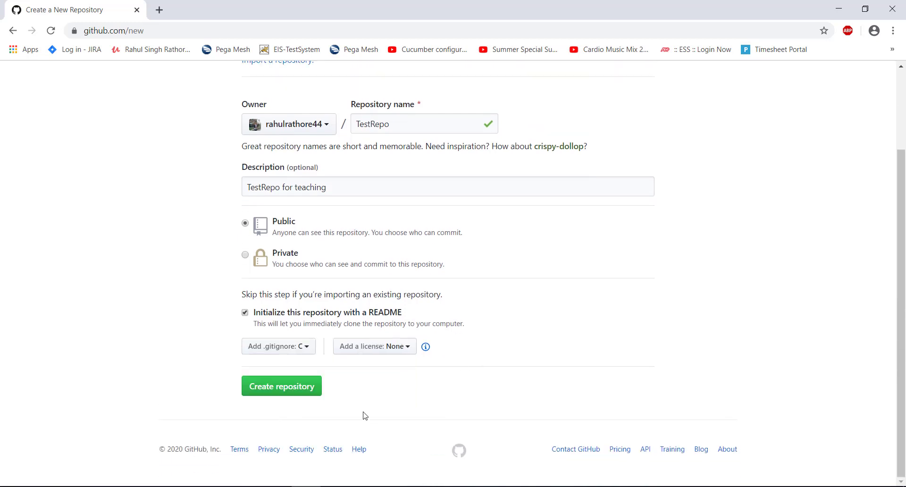
{"action": "mouse_move", "coordinate": [281, 386]}
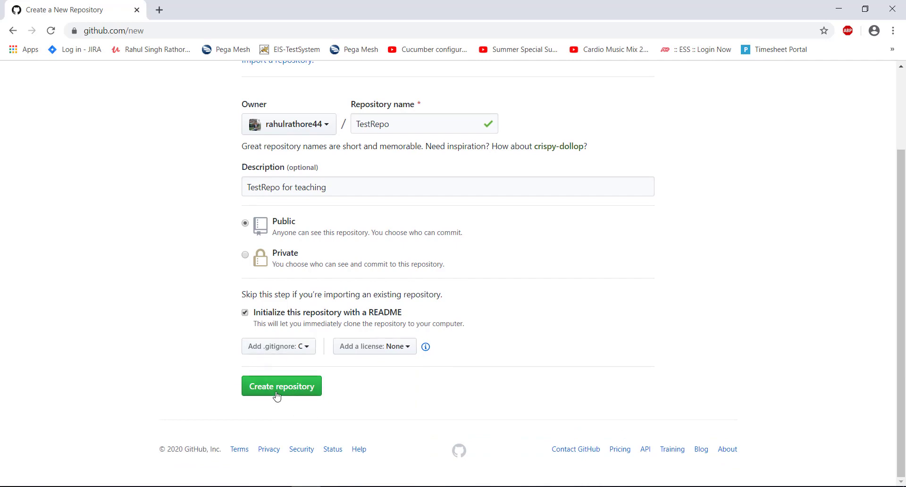
{"action": "left_click", "coordinate": [281, 386]}
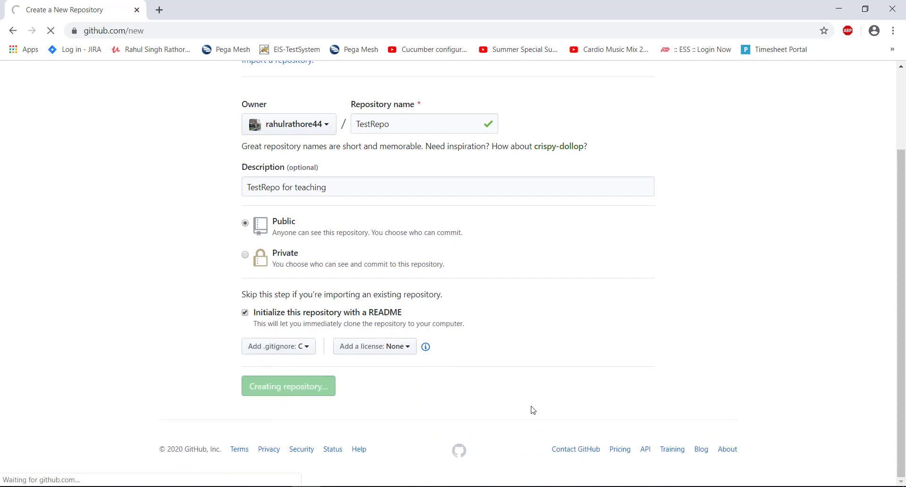
Create TestRepo and reveal its HTTPS clone URL.
{"action": "left_click", "coordinate": [288, 386]}
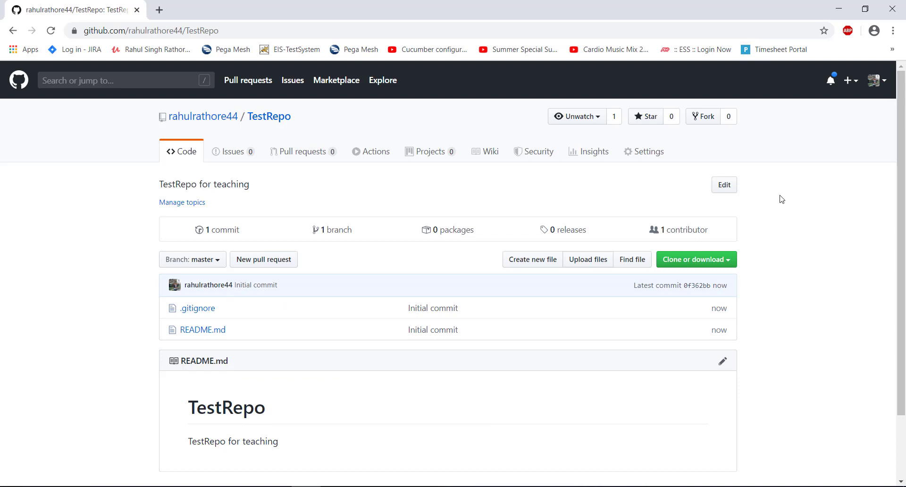
{"action": "scroll", "scroll_direction": "down", "scroll_amount": 3}
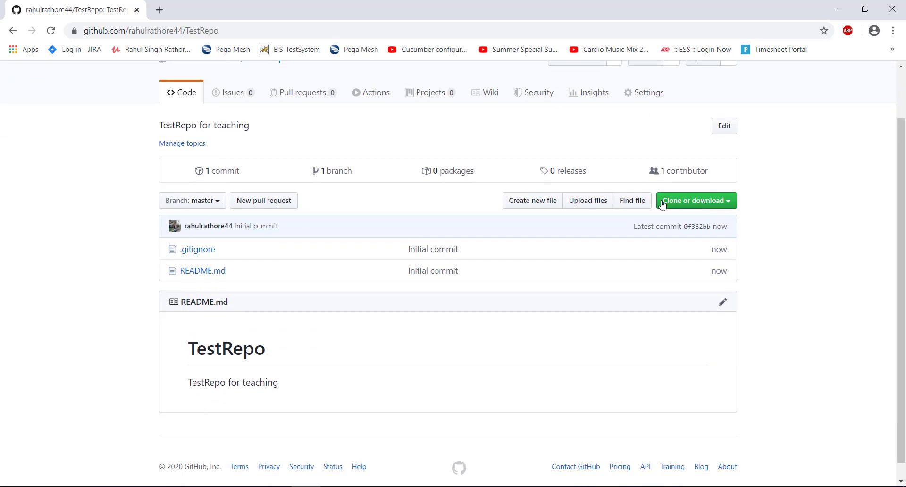
{"action": "left_click", "coordinate": [695, 201]}
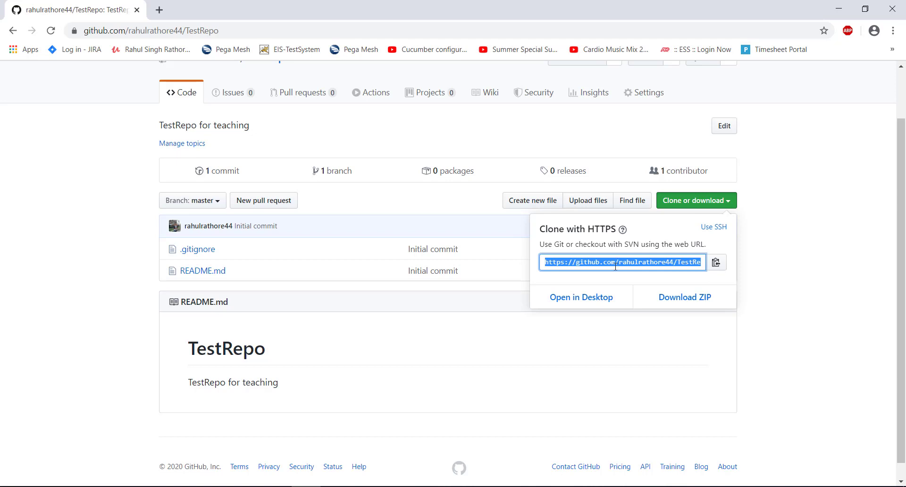
Dismiss the clone popup so TestRepo's README page shows.
{"action": "left_click", "coordinate": [567, 376]}
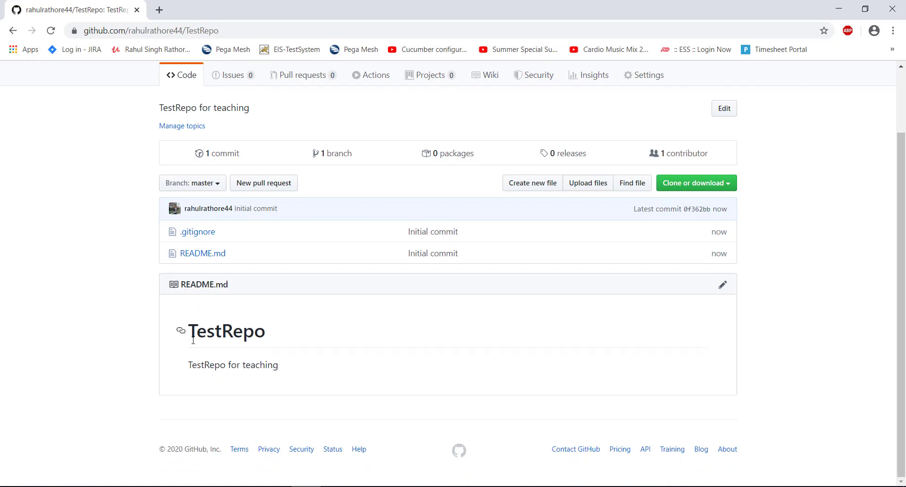
{"action": "mouse_move", "coordinate": [253, 391]}
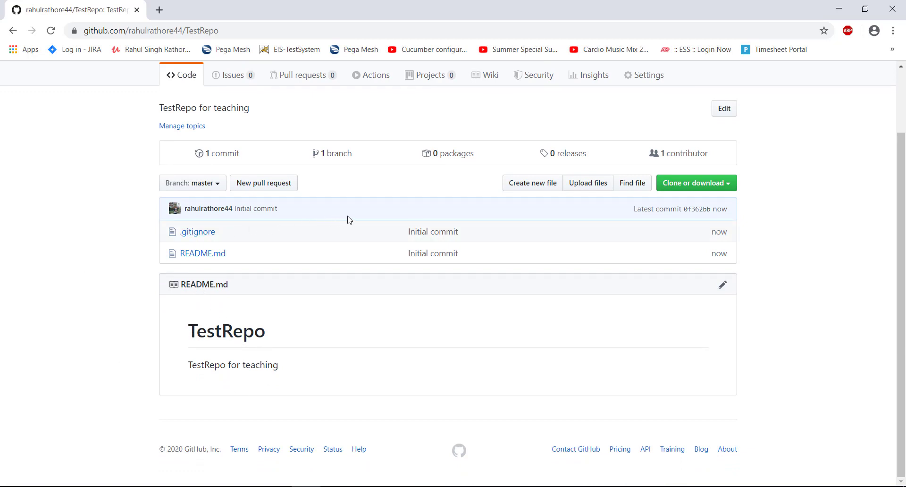
{"action": "mouse_move", "coordinate": [349, 230]}
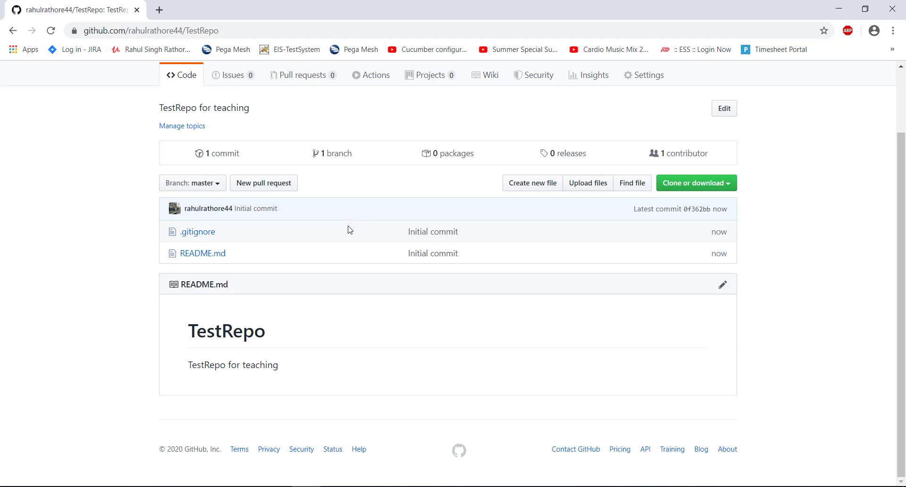
{"action": "mouse_move", "coordinate": [227, 331]}
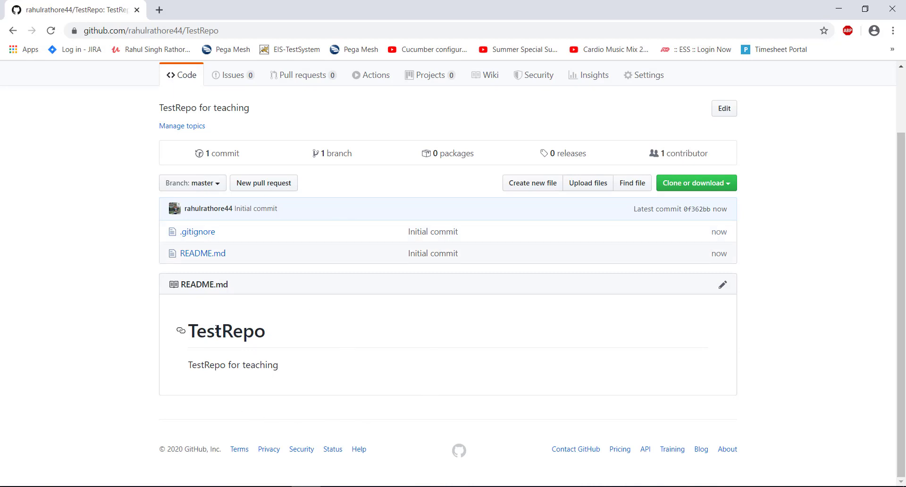
{"action": "mouse_move", "coordinate": [409, 314]}
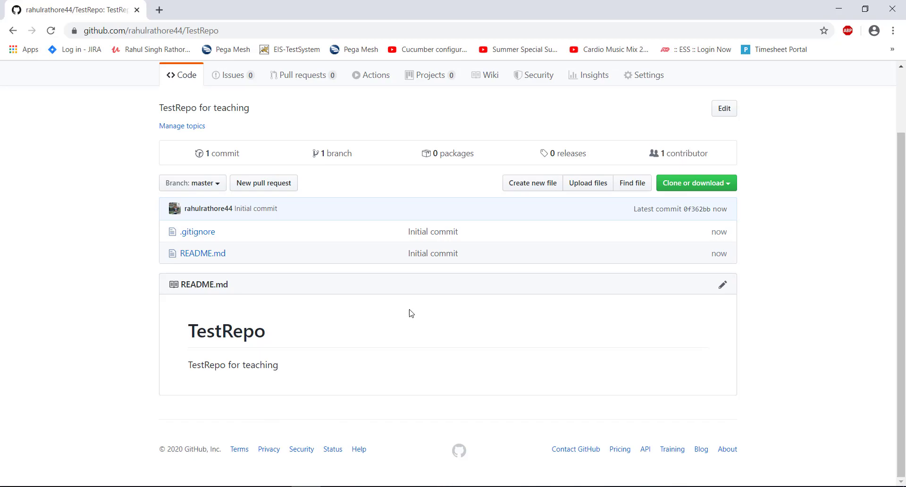